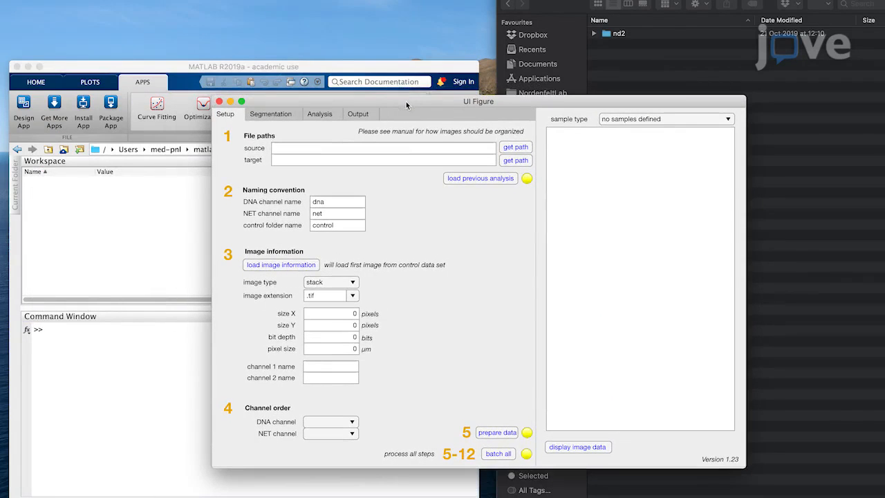
- Choose the recent nd2 folder in Jove data as the source path
left_click(515, 147)
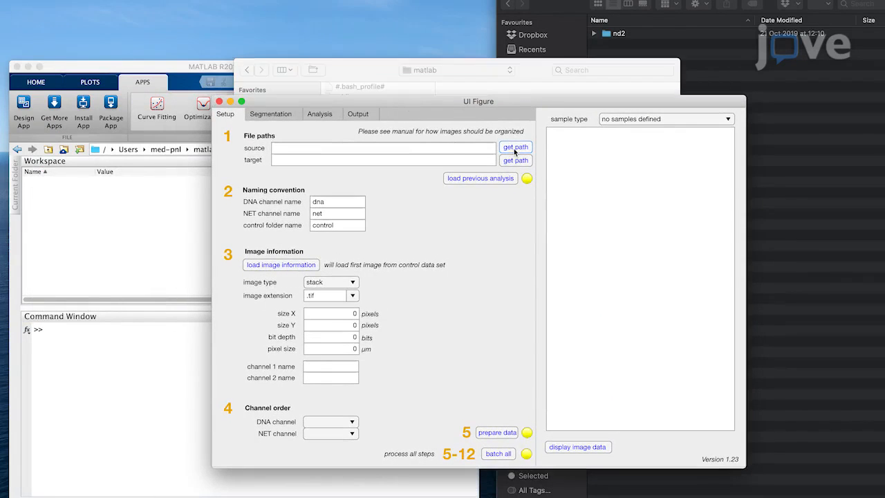
left_click(515, 146)
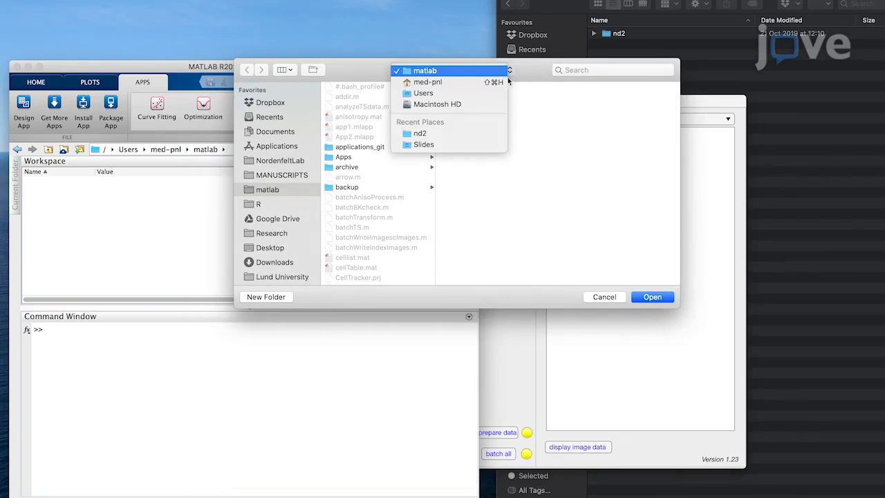
left_click(419, 132)
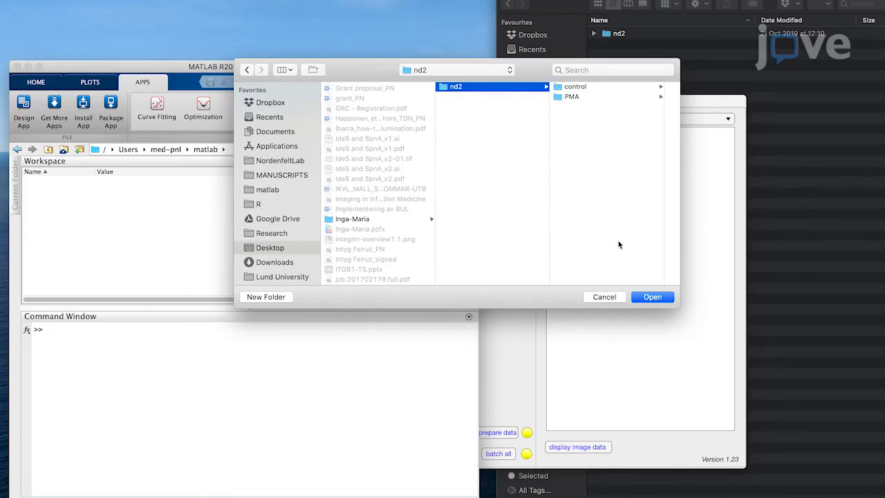
left_click(603, 296)
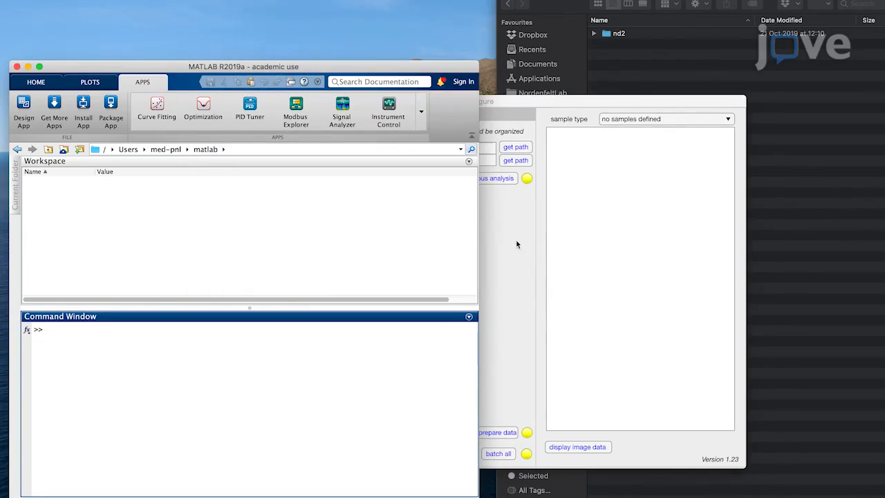
- Create a new results folder inside Jove data and set it as the target path
left_click(515, 146)
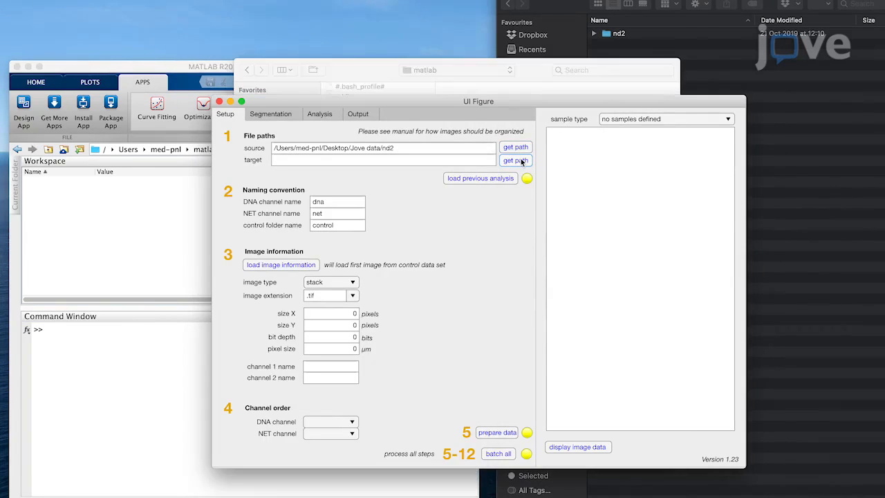
left_click(514, 161)
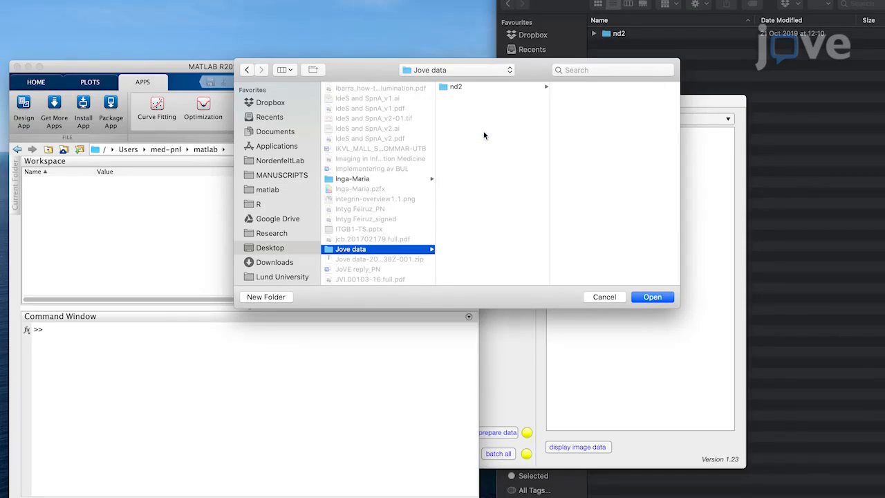
left_click(266, 296)
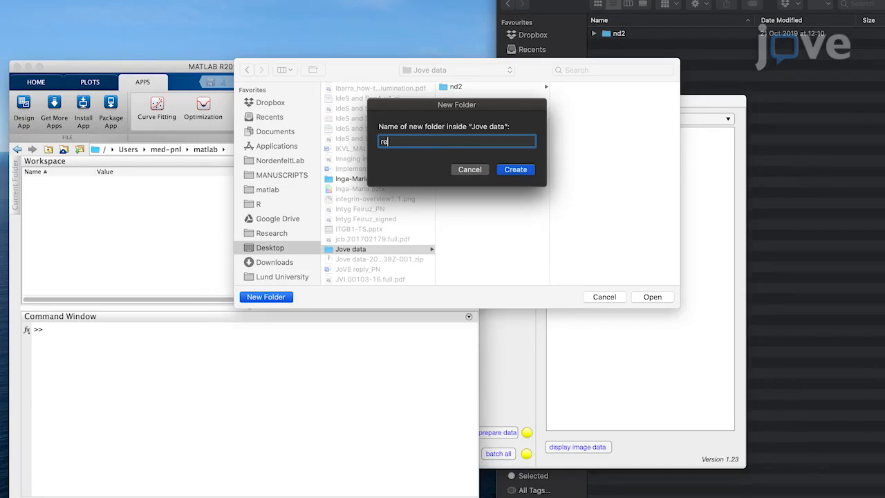
left_click(470, 169)
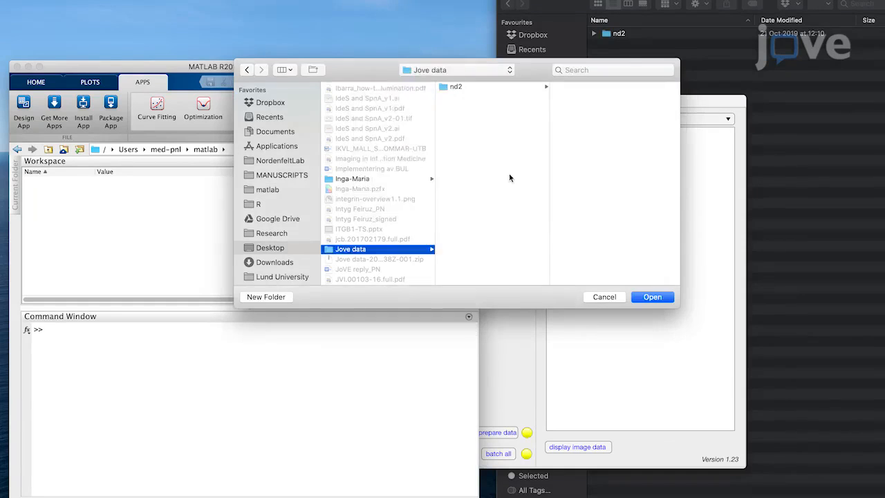
left_click(651, 296)
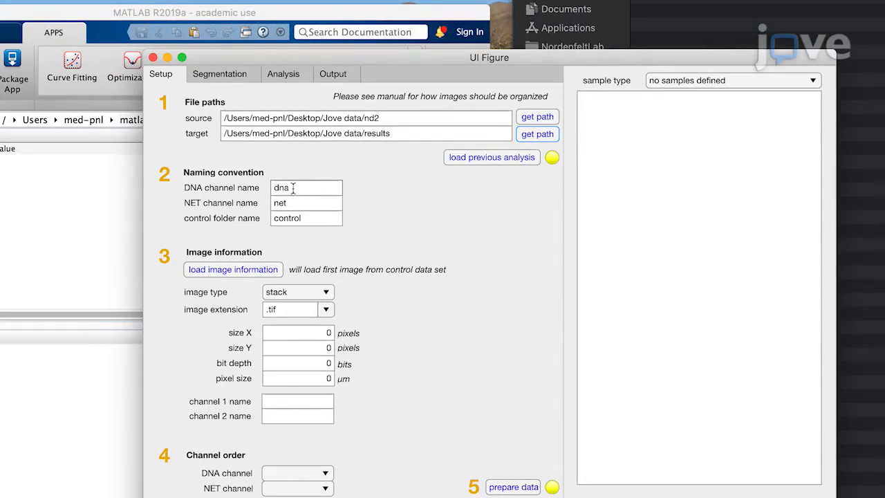
- Review the dna, net and control naming fields, then load the nd2 image information (1344×1024, 12-bit, TxRed and DAPI)
double_click(306, 188)
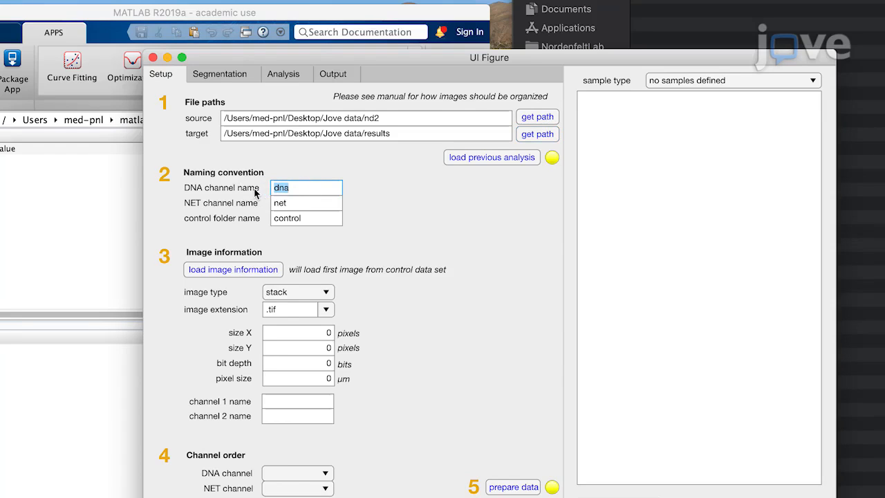
left_click(306, 202)
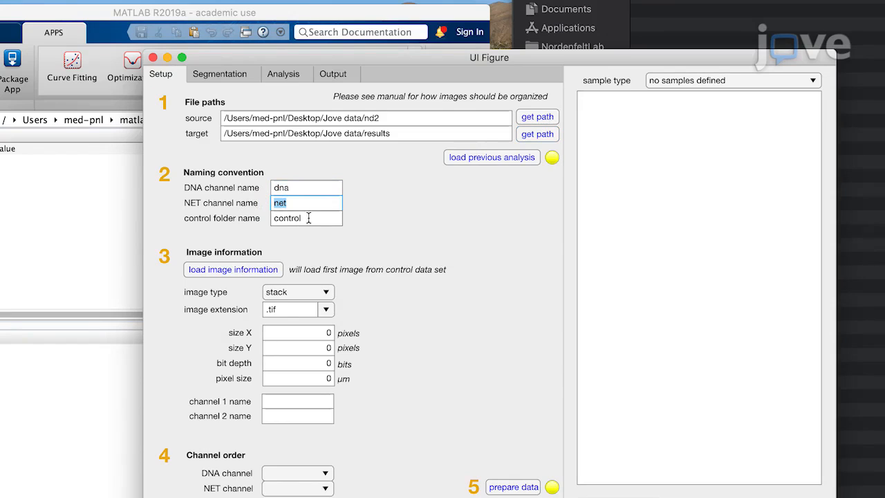
left_click(307, 219)
type(".nd2")
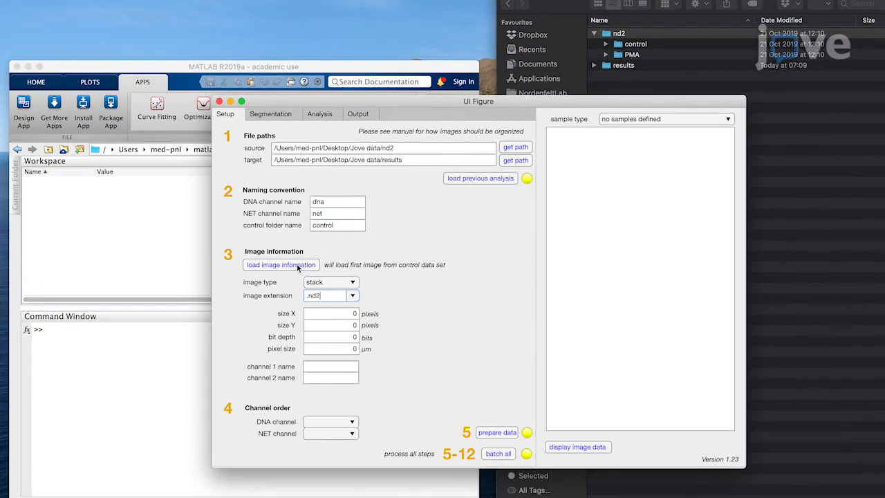
left_click(281, 265)
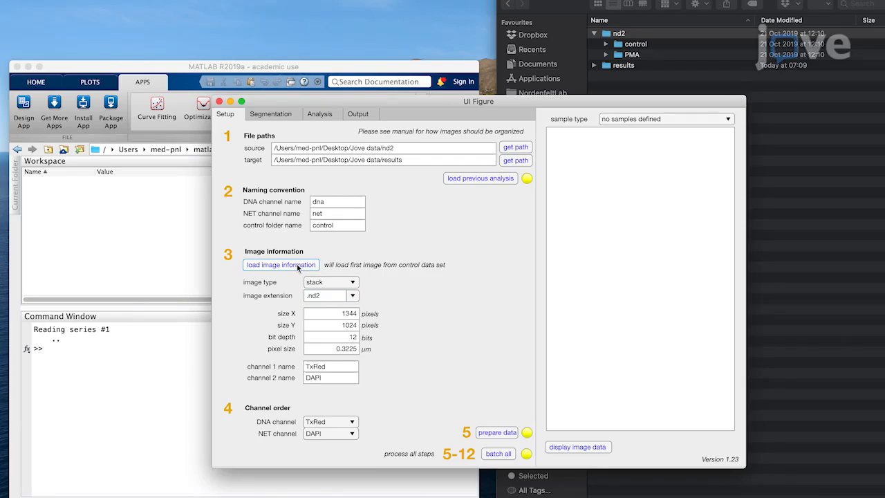
- Assign DAPI to the DNA channel and TxRed to the NET channel, then run prepare data
left_click(351, 422)
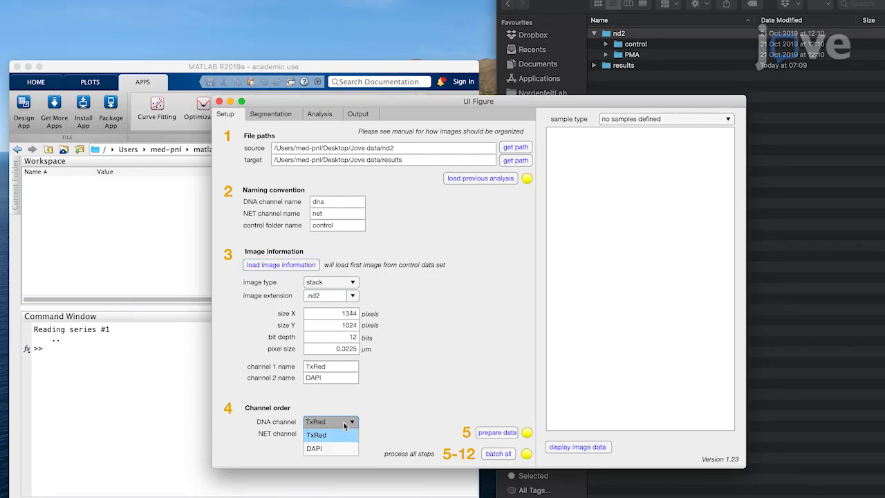
left_click(314, 448)
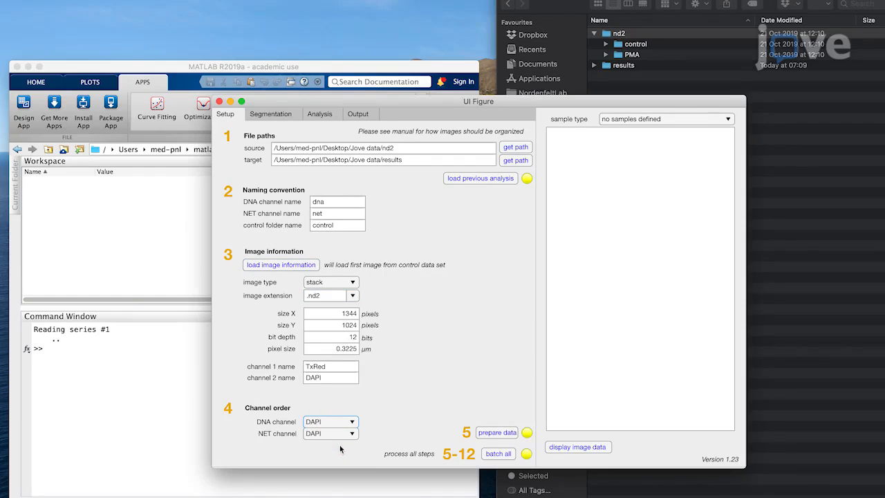
left_click(351, 434)
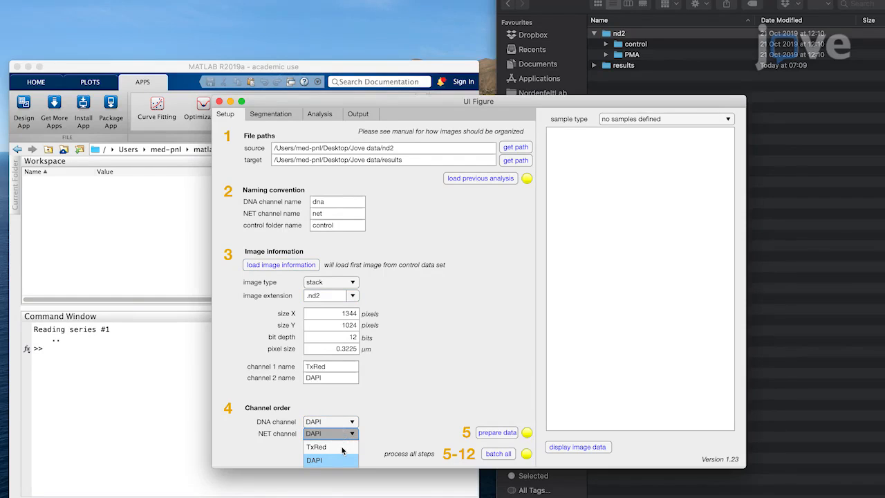
left_click(315, 447)
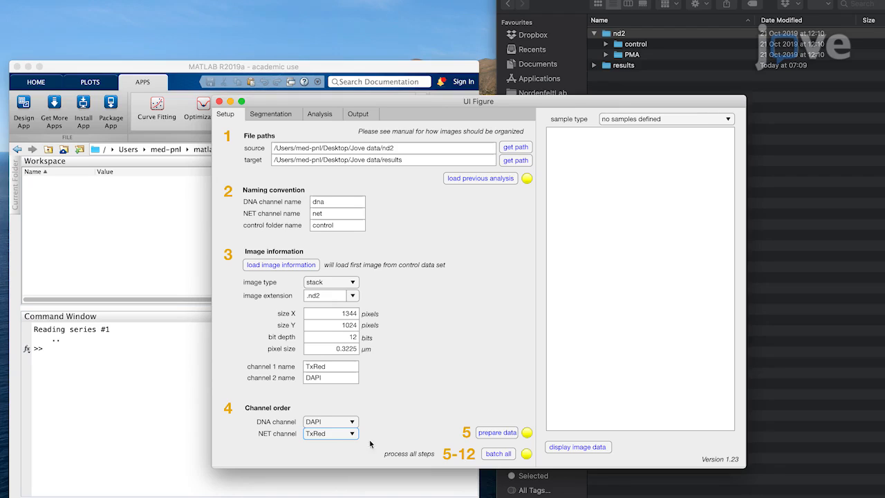
left_click(497, 432)
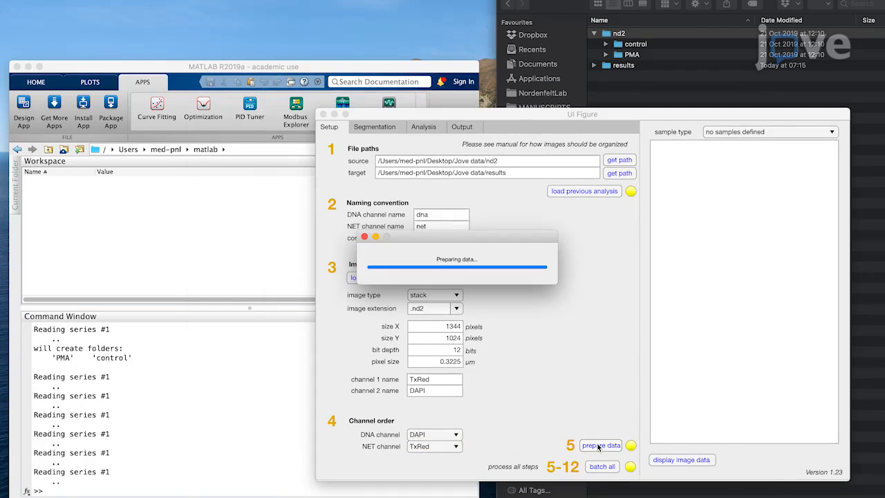